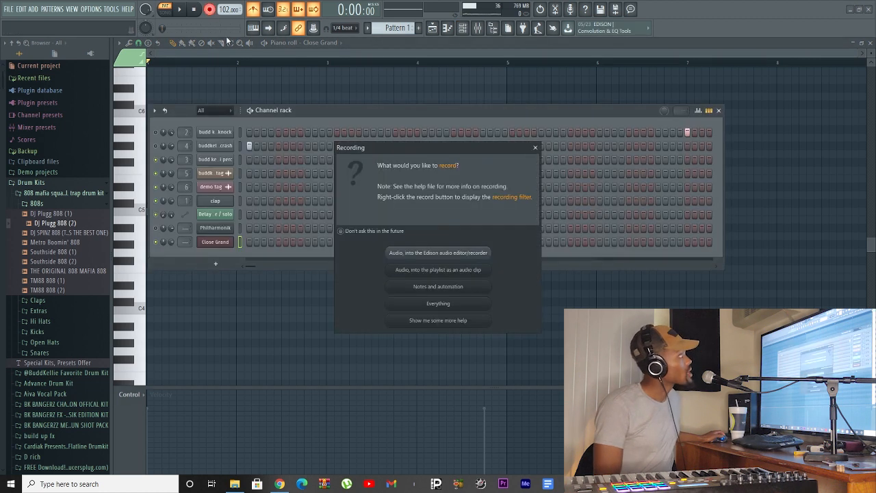
# Dismiss the Recording prompt and record the piano part into a cloned Grand channel.
pyautogui.click(438, 251)
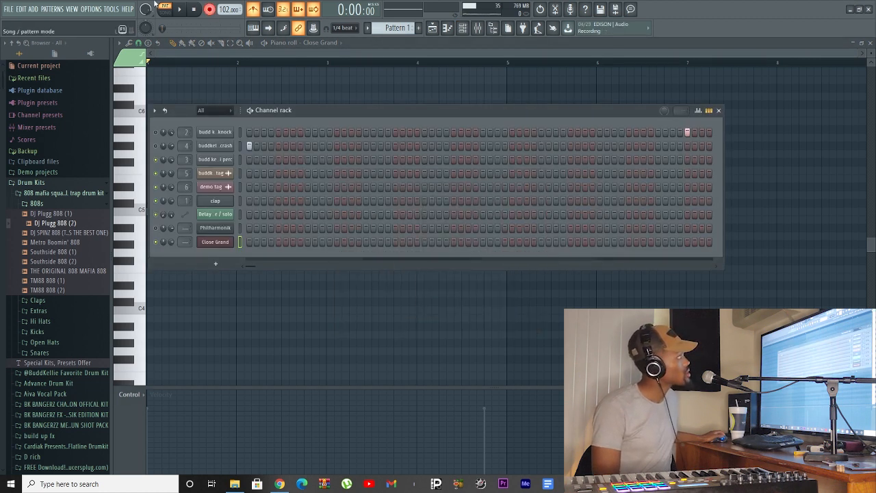
pyautogui.click(179, 14)
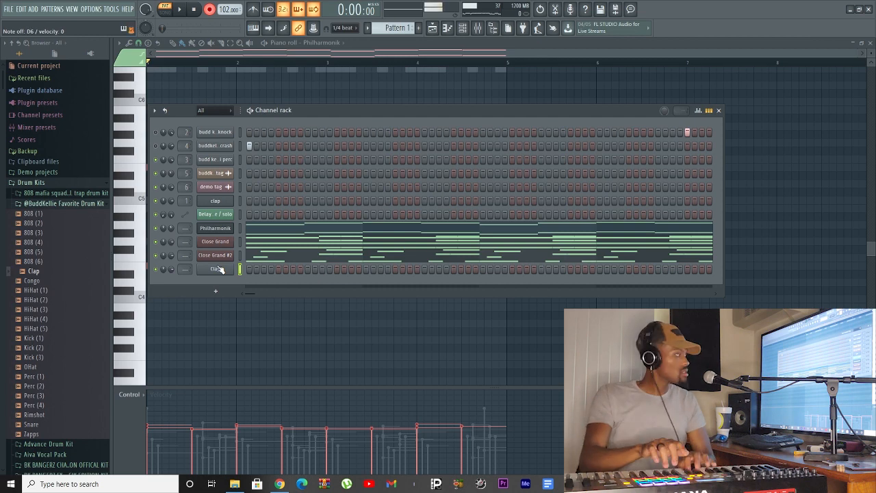
# Load 808 (3) from Drum Kits as a new channel and bring up its channel options.
pyautogui.rightClick(215, 269)
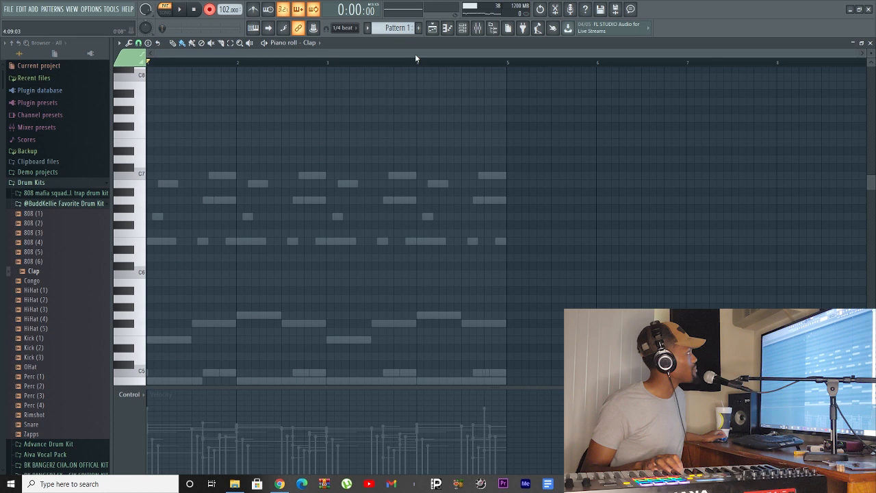
pyautogui.click(180, 14)
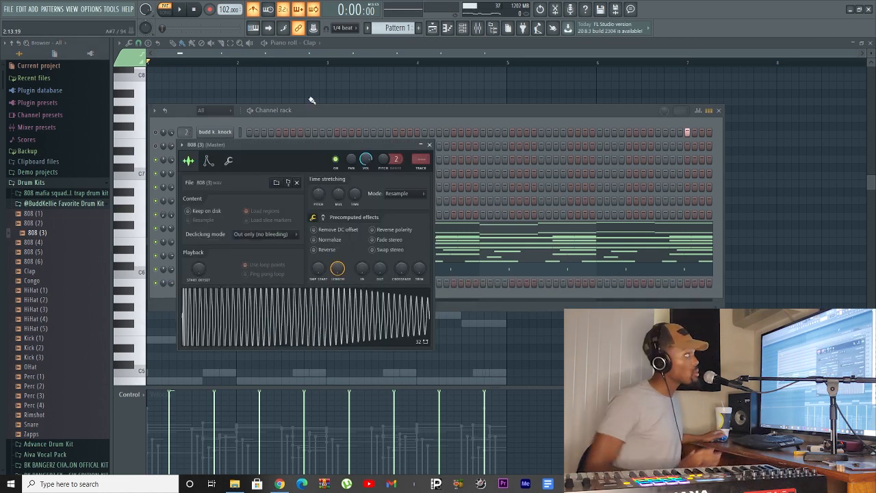
pyautogui.rightClick(213, 282)
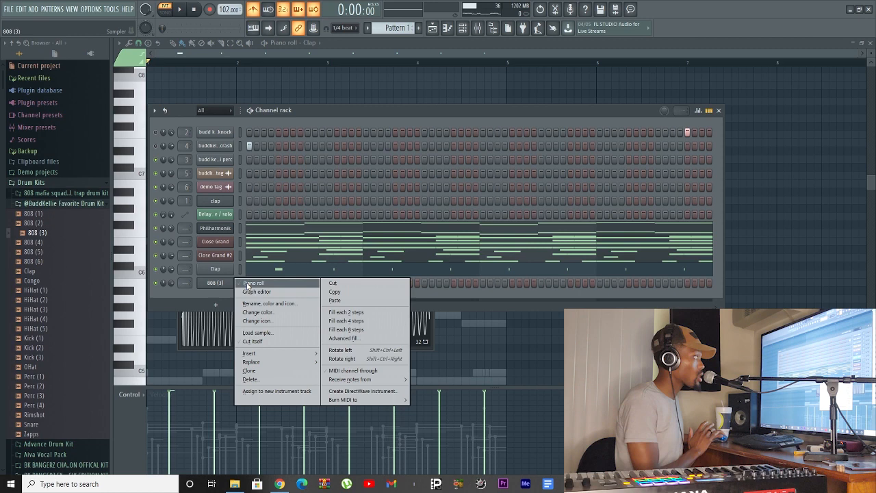
# Draw a short 808 note pattern in the 808 (3) piano roll.
pyautogui.click(252, 283)
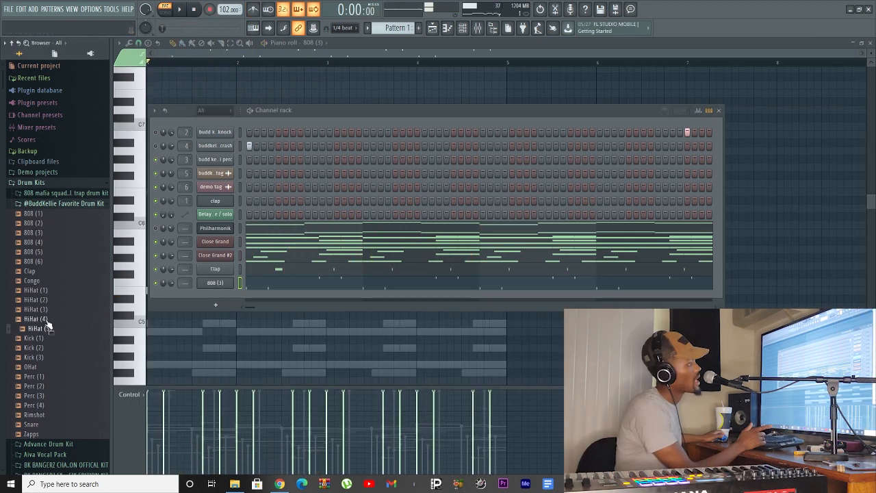
# Load Hihat (4) into the Channel rack and place hi-hat hits in its piano roll.
pyautogui.moveTo(38, 317); pyautogui.dragTo(230, 304)
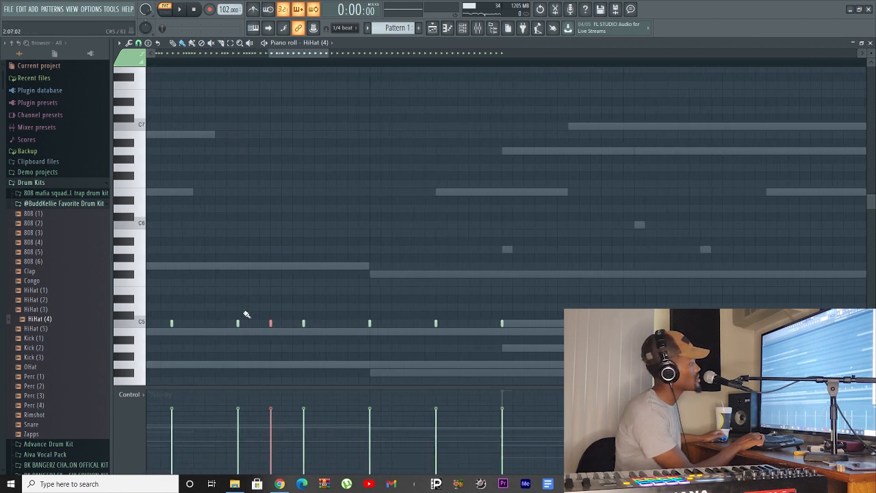
pyautogui.click(250, 323)
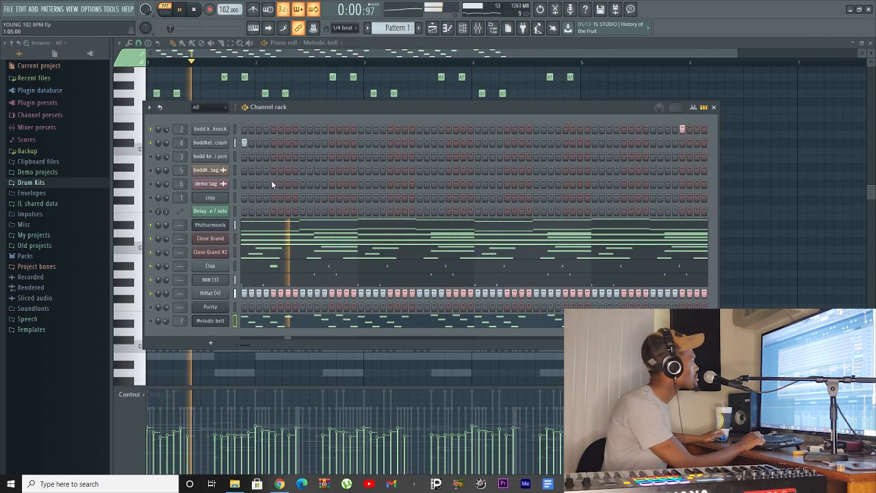
# Switch to the Playlist to see the arranged pattern, then back to the Channel rack.
pyautogui.click(429, 27)
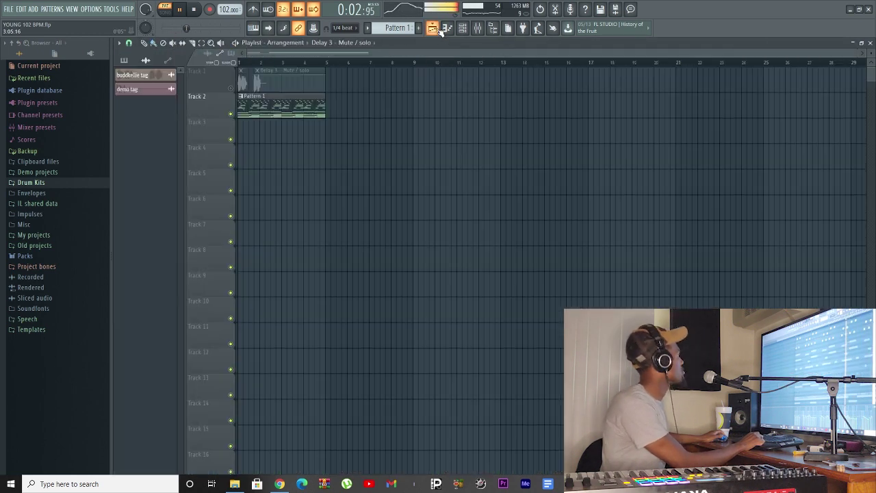
pyautogui.click(430, 27)
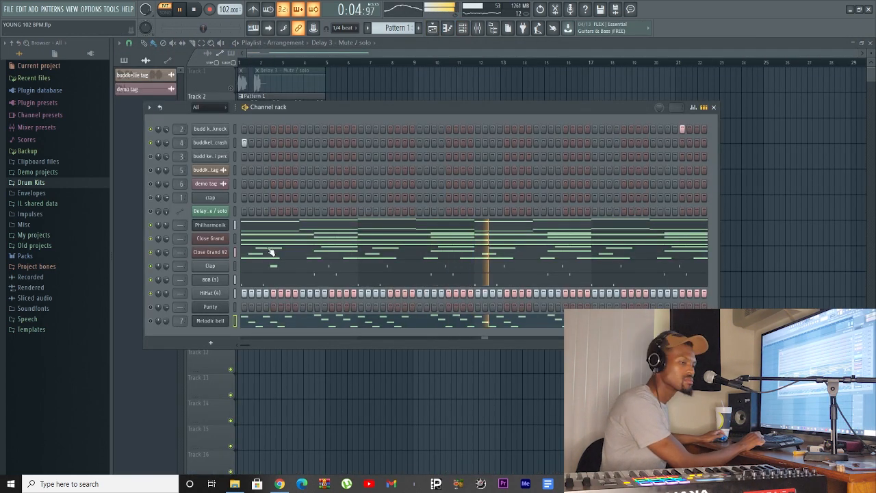